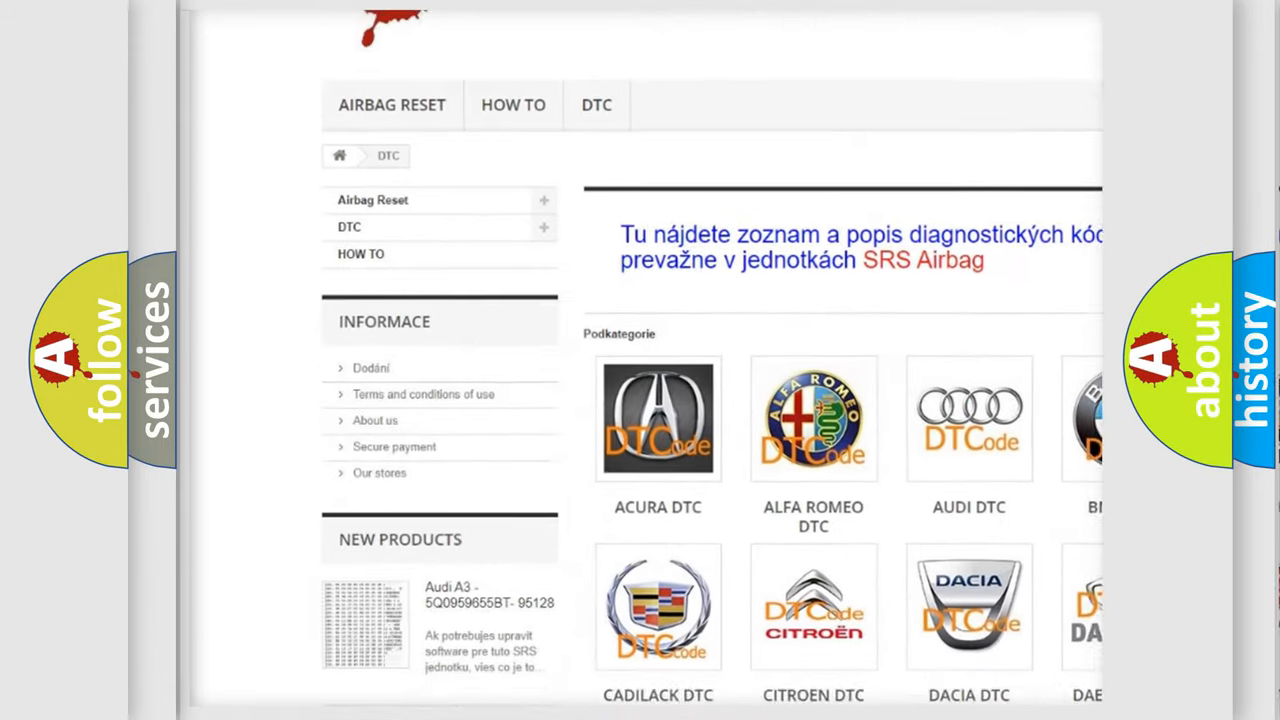
{"action": "scroll", "scroll_direction": "down", "scroll_amount": 3}
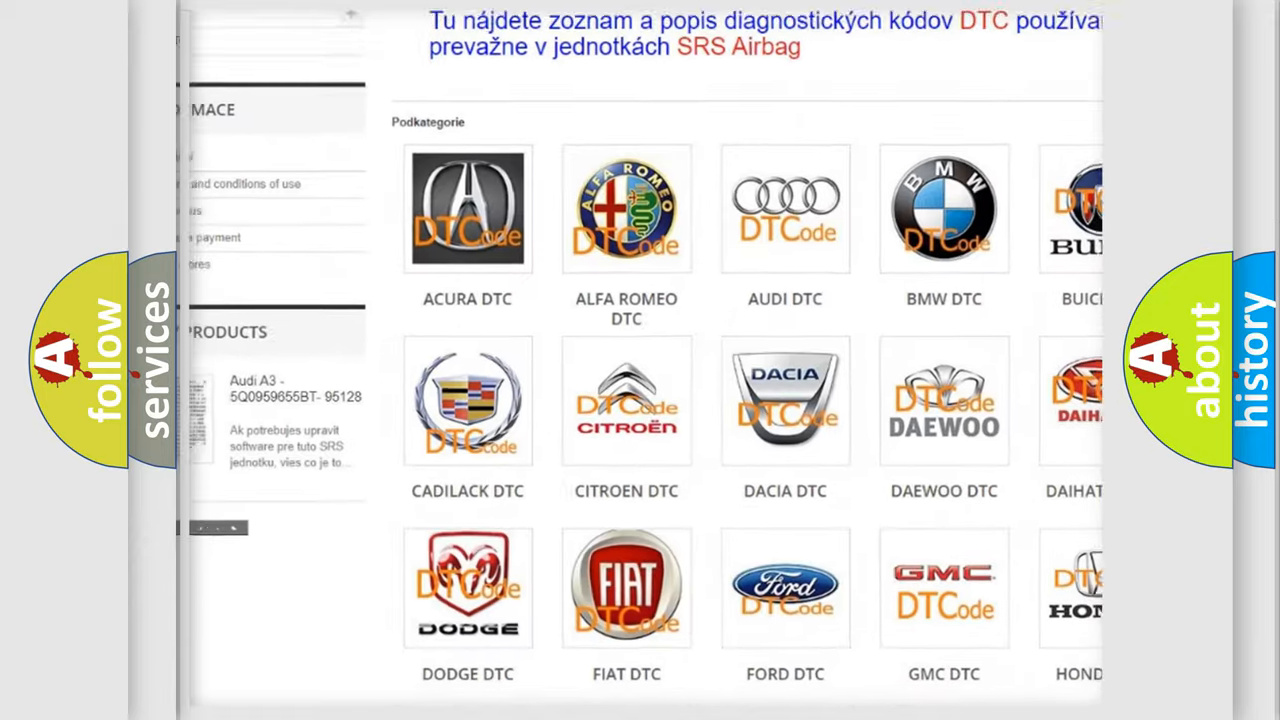